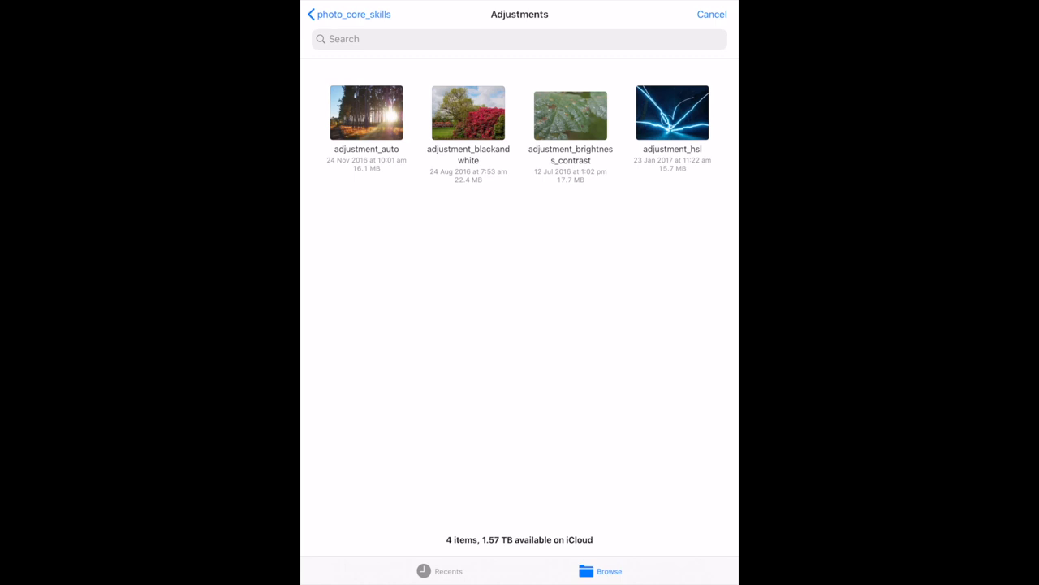
Open the raindrop-covered leaf photo 'adjustment_brightness_contrast' from the Adjustments folder.
left_click(569, 112)
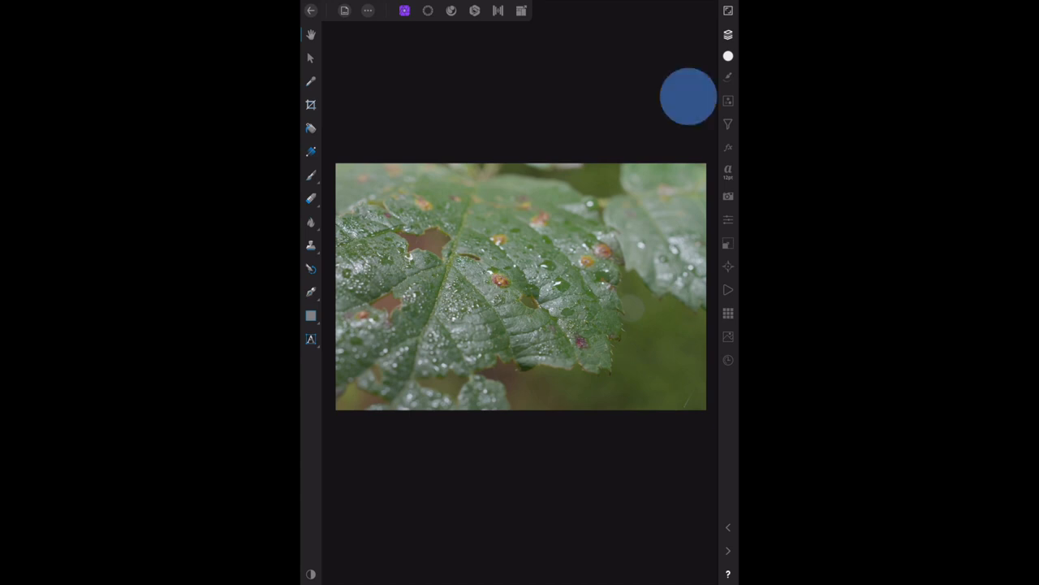
Bring up the Adjustments studio list over the leaf photo.
left_click(689, 96)
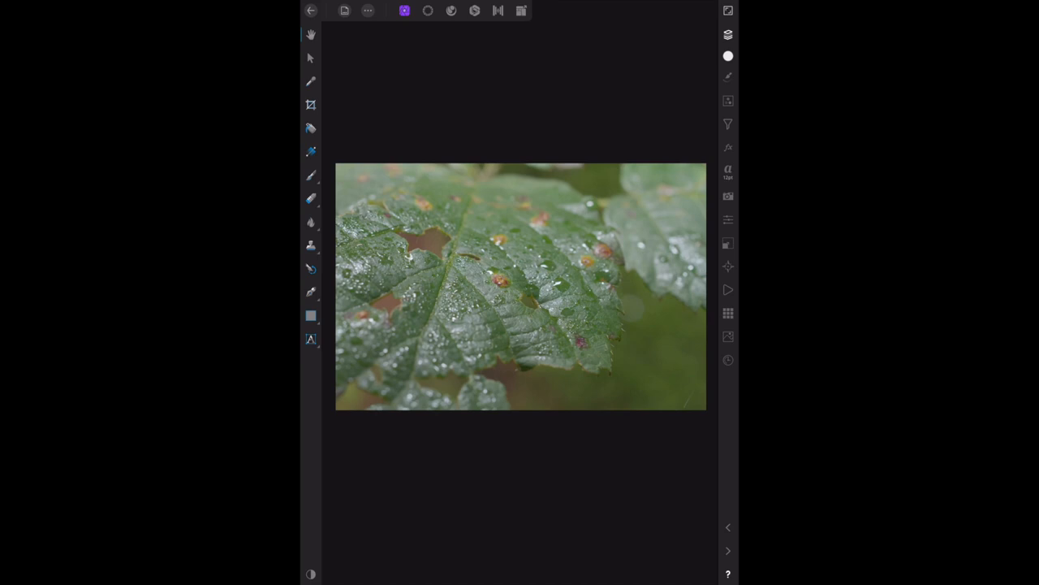
left_click(727, 101)
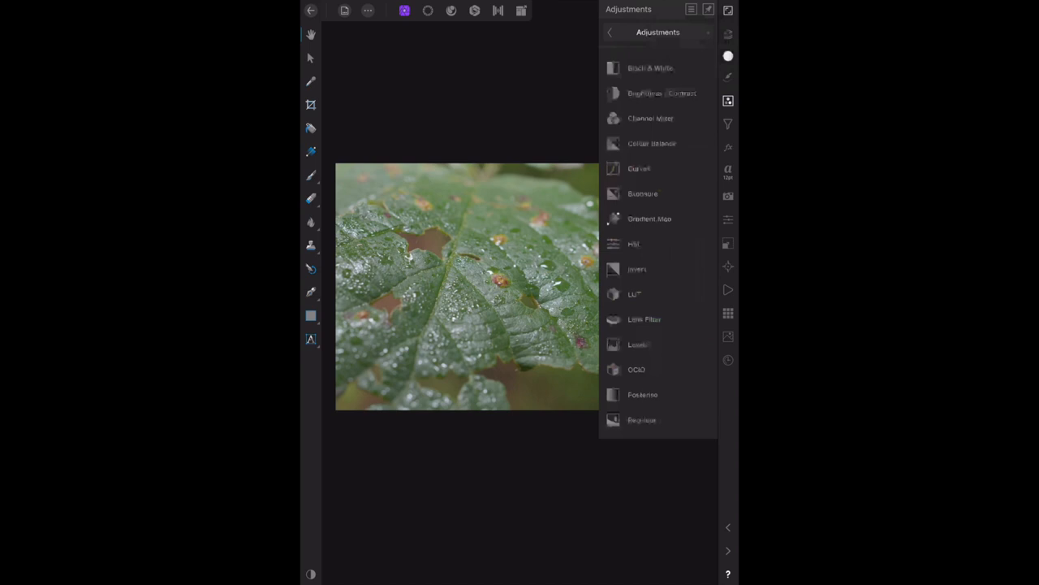
Add a Brightness/Contrast adjustment layer at brightness 0 and contrast 0.
left_click(662, 93)
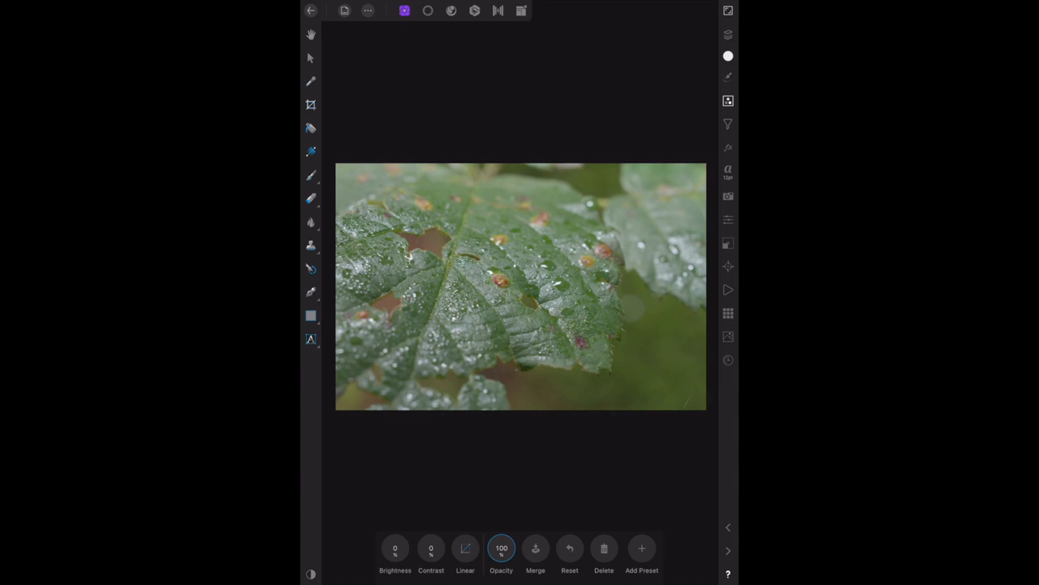
Set the adjustment's brightness to 10 via the numeric keypad.
left_click(395, 549)
type("10")
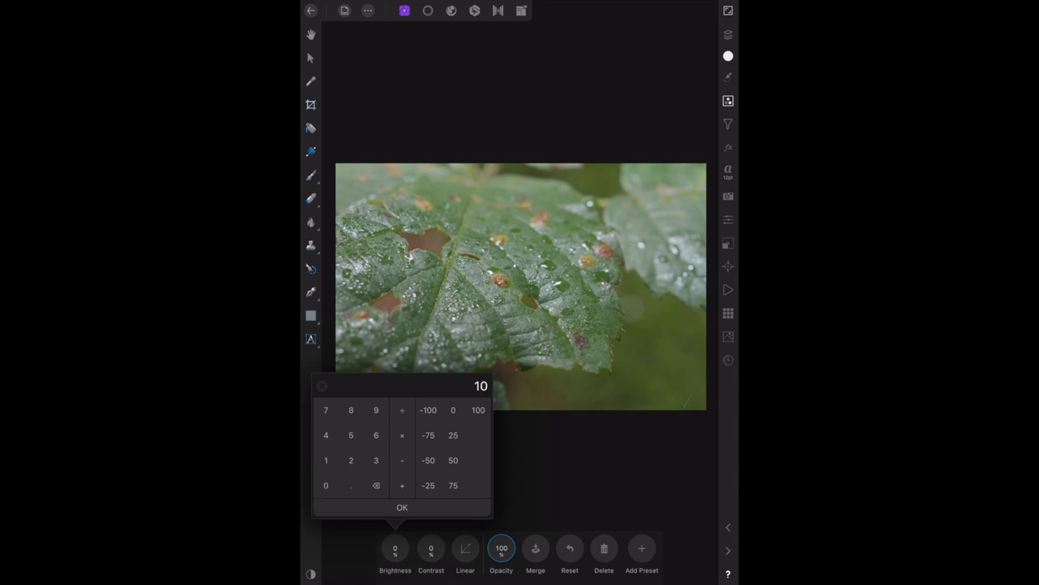
left_click(402, 507)
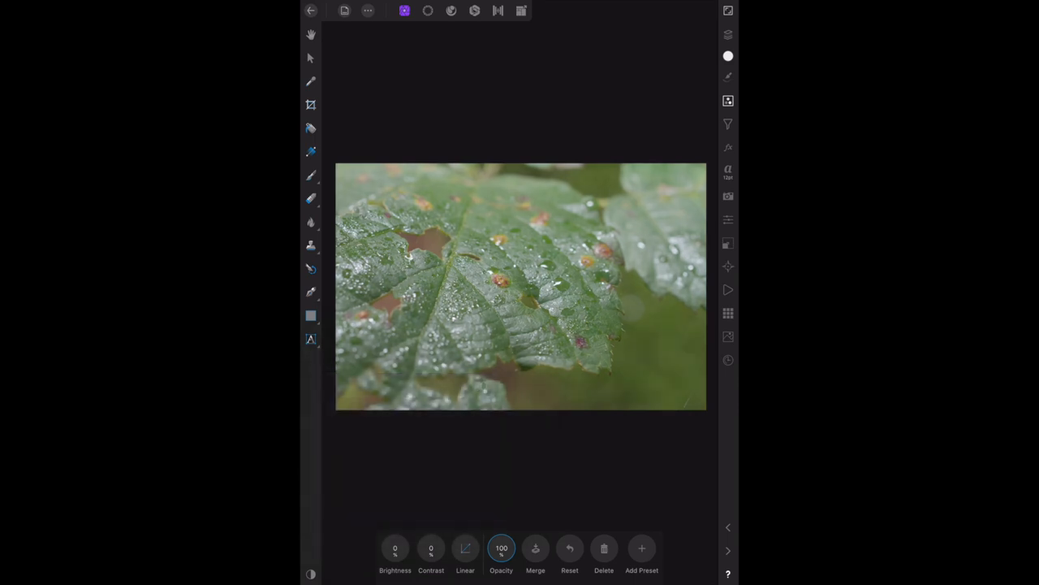
left_click(396, 547)
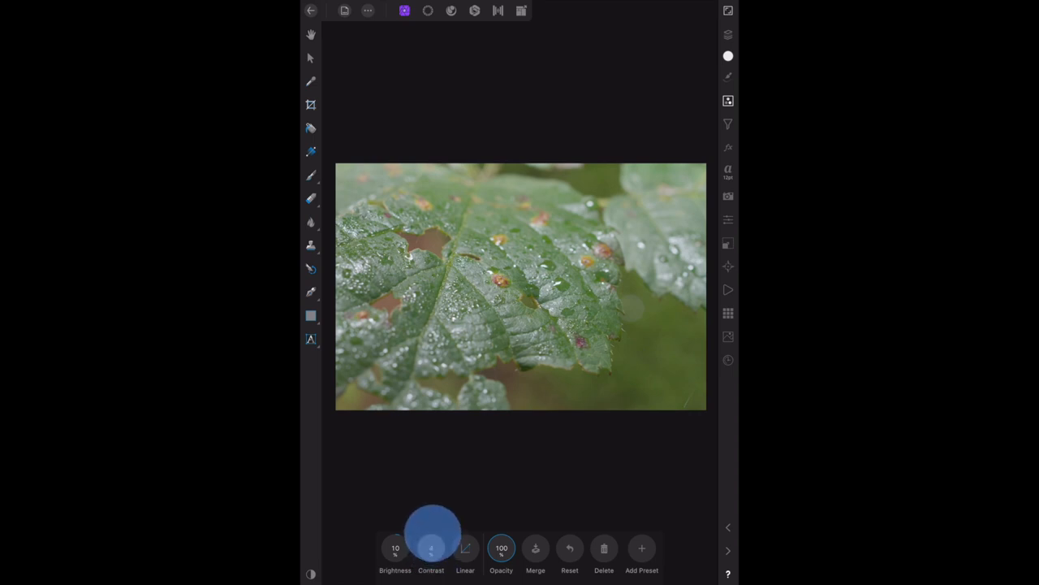
Set the adjustment's contrast to 100 for a much punchier leaf.
left_click_drag(432, 526, 432, 505)
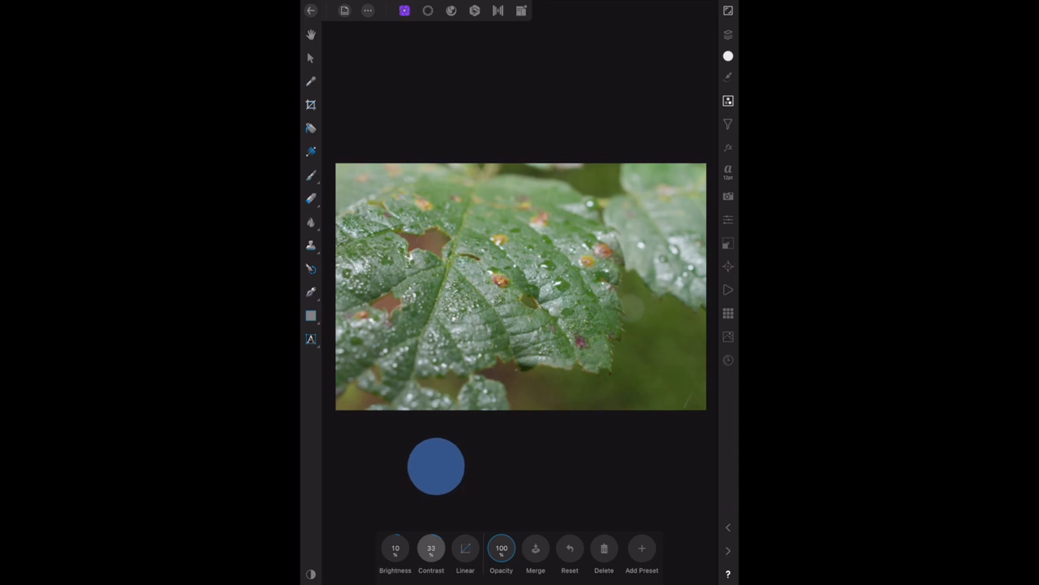
left_click(432, 552)
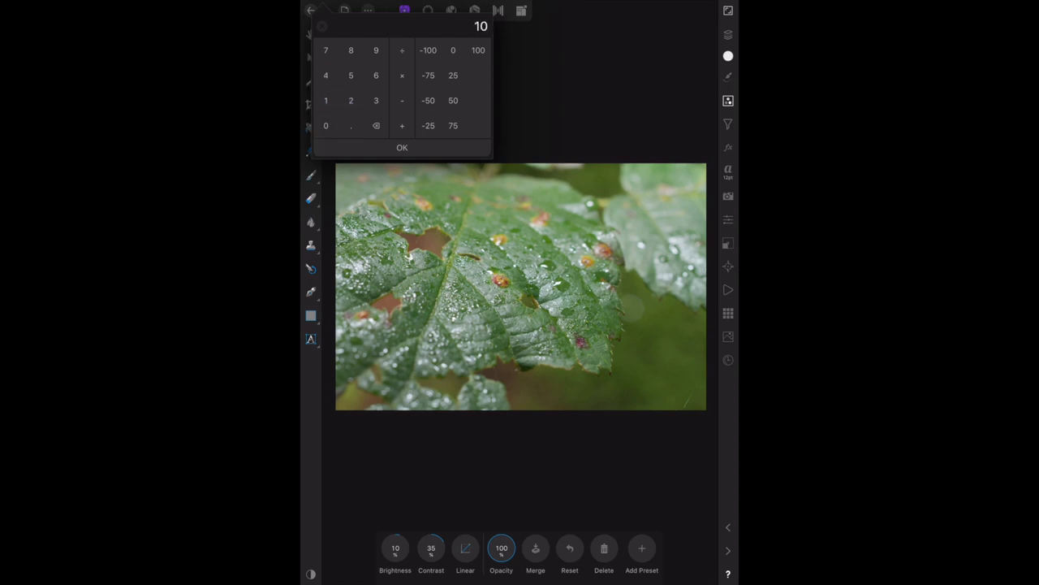
left_click(477, 48)
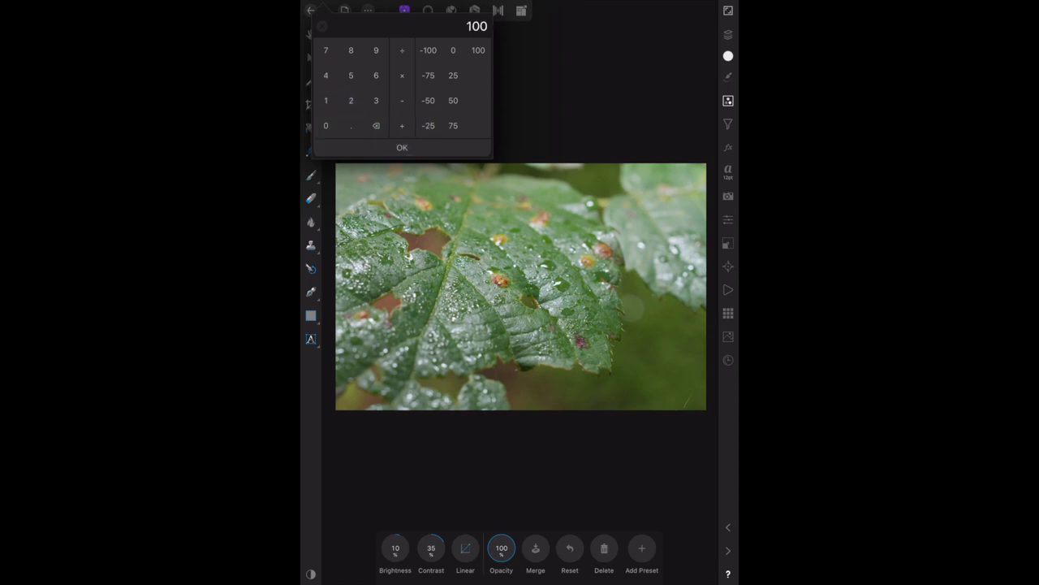
left_click(402, 146)
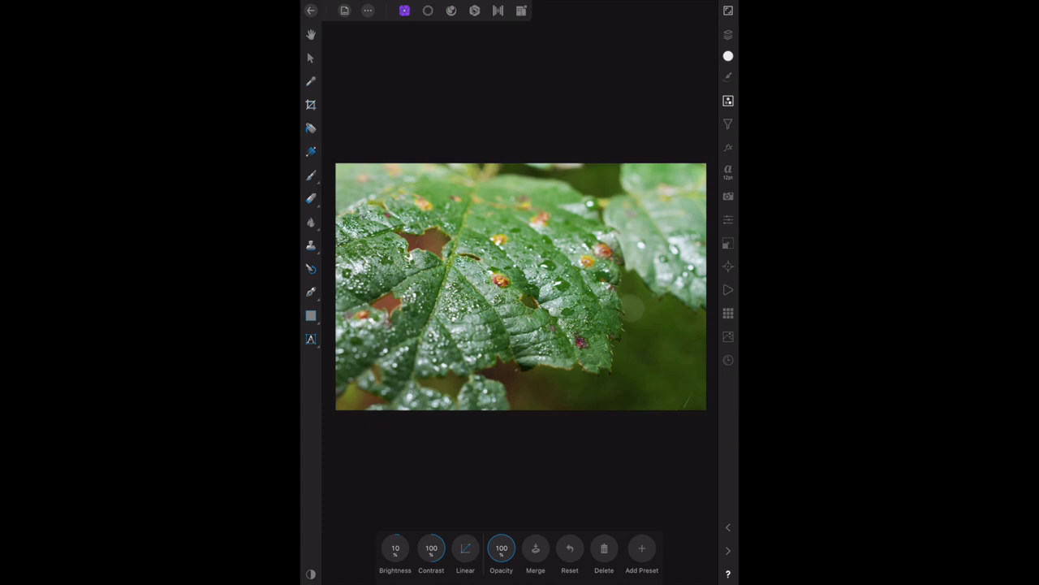
Show the Layers list and hide the Brightness/Contrast layer to compare with the original.
left_click(728, 34)
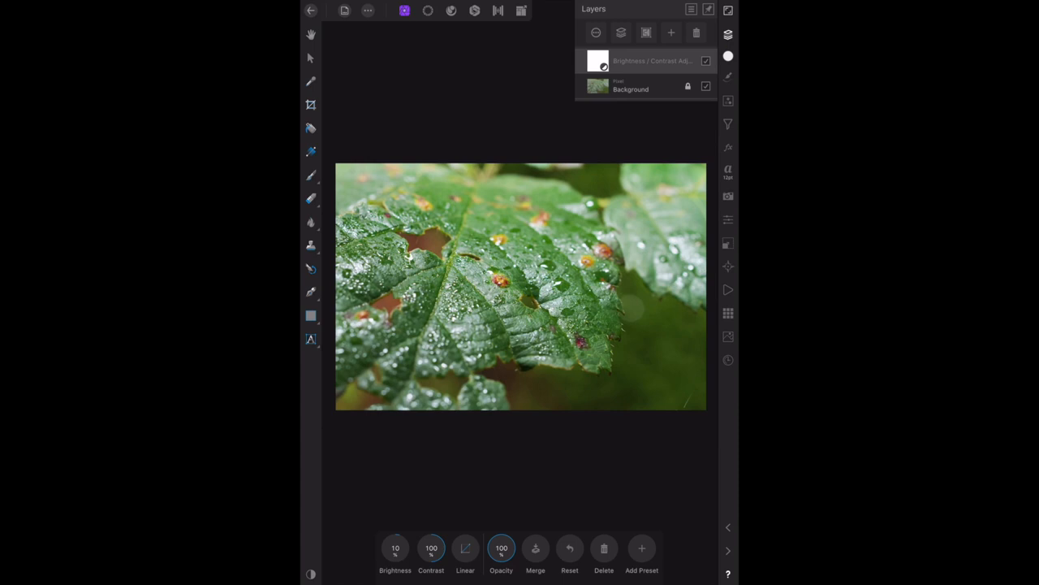
left_click(705, 62)
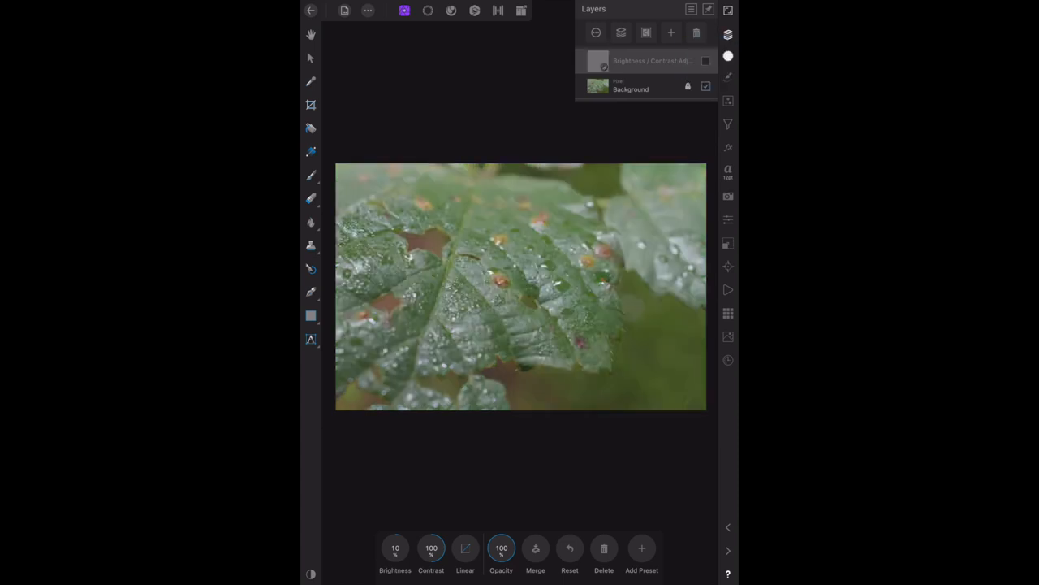